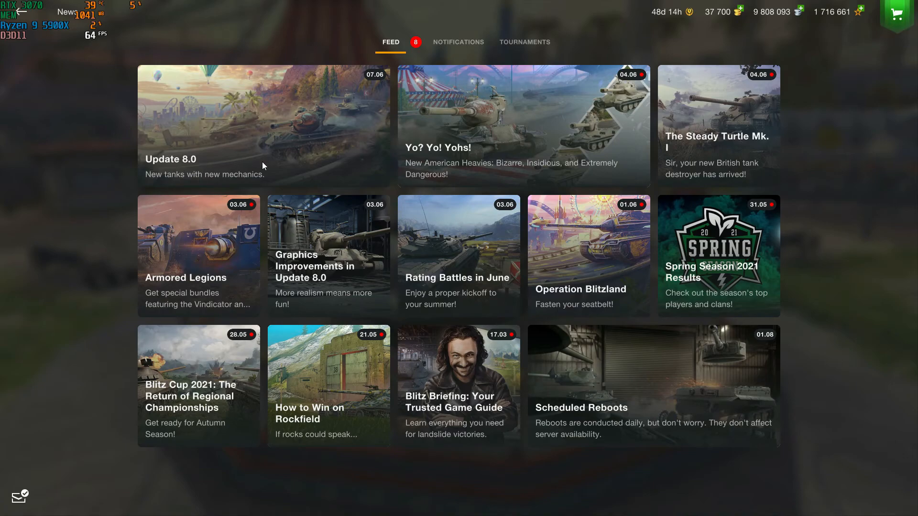
mouse_move(260, 156)
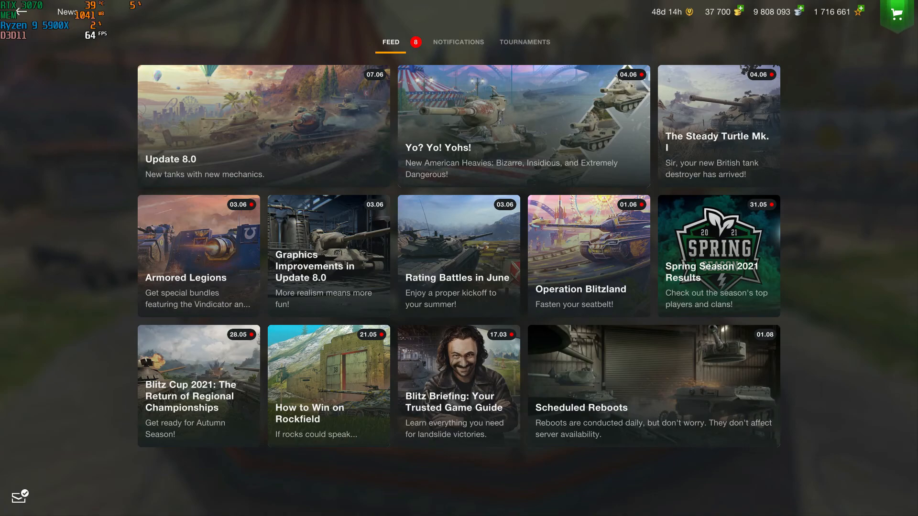
mouse_move(123, 99)
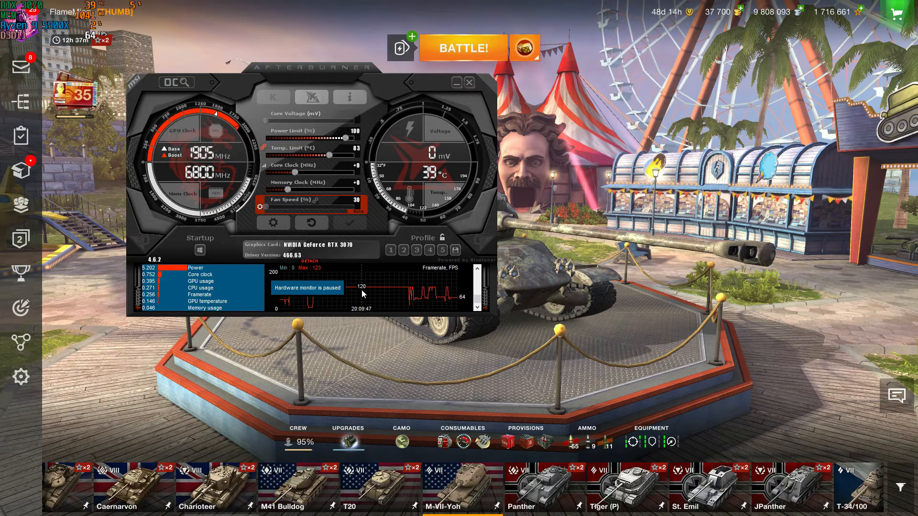
mouse_move(382, 298)
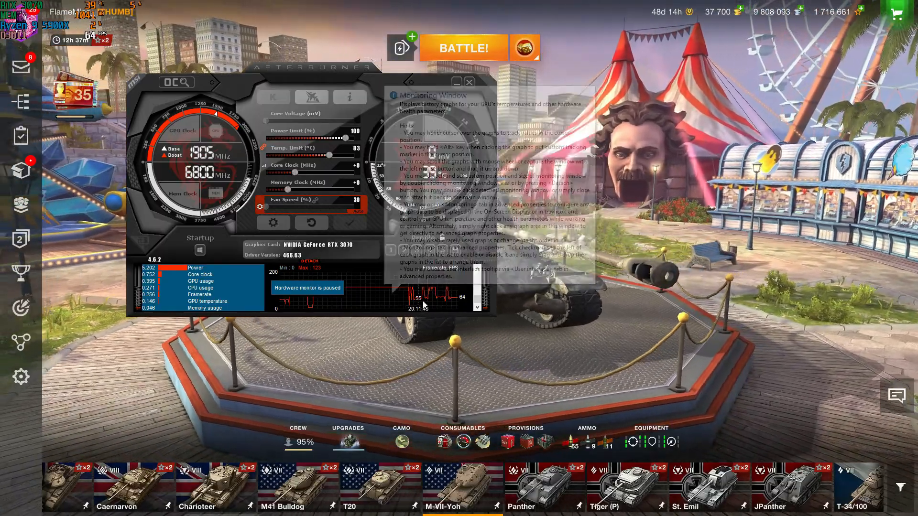
Check the VG259QM's available refresh rates on the resolution page, keeping 1920 × 1080 at 120Hz
right_click(374, 293)
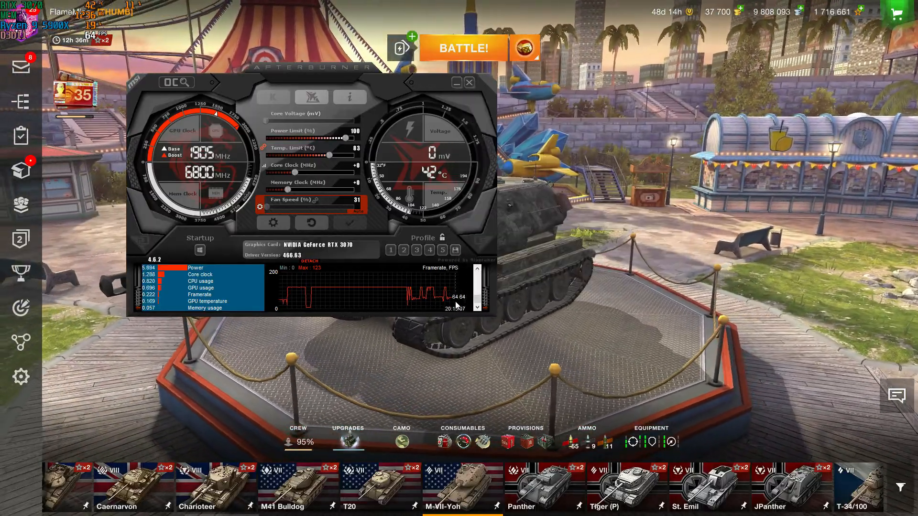
mouse_move(320, 296)
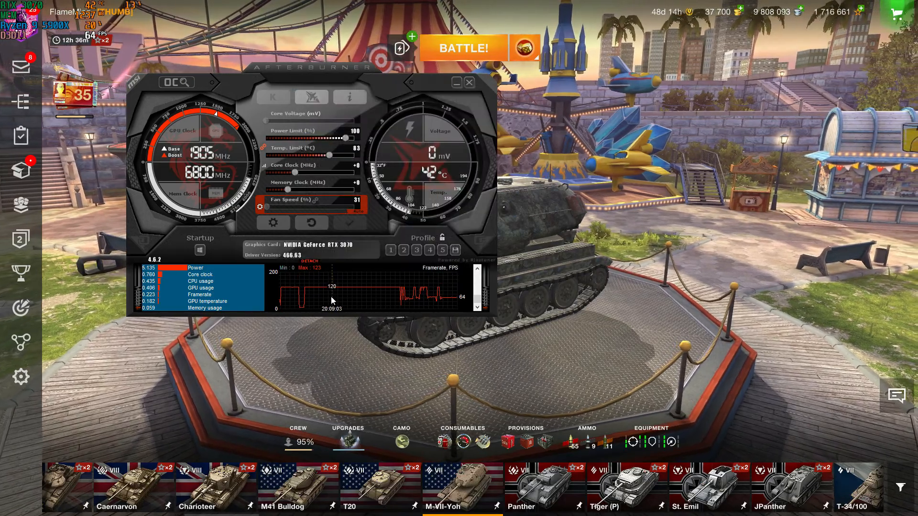
mouse_move(318, 301)
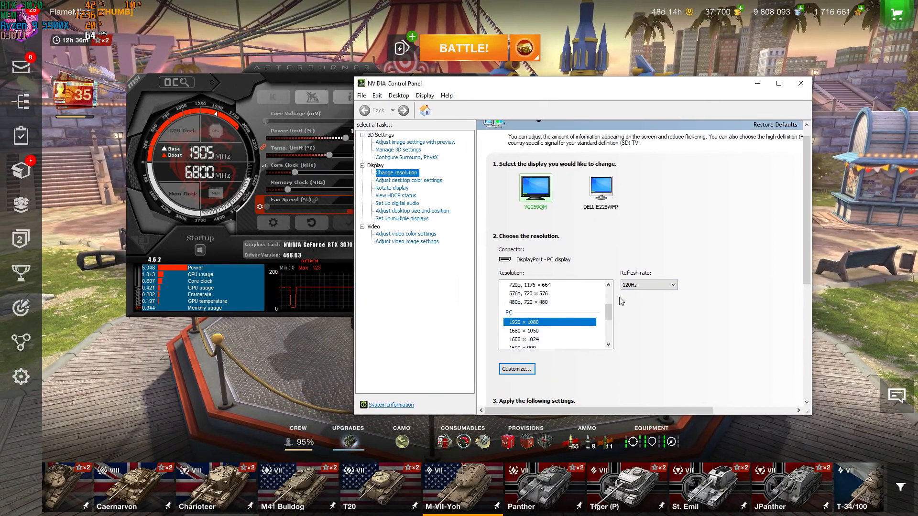
left_click(672, 284)
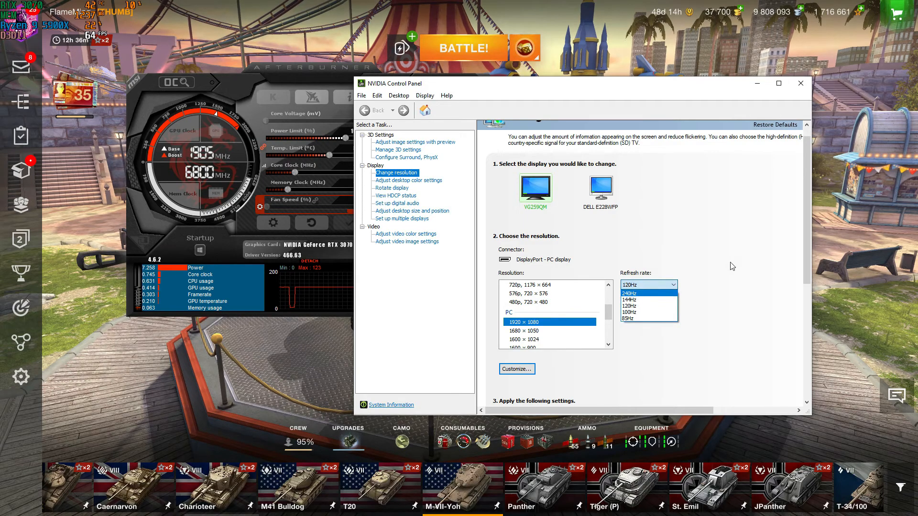
left_click(628, 292)
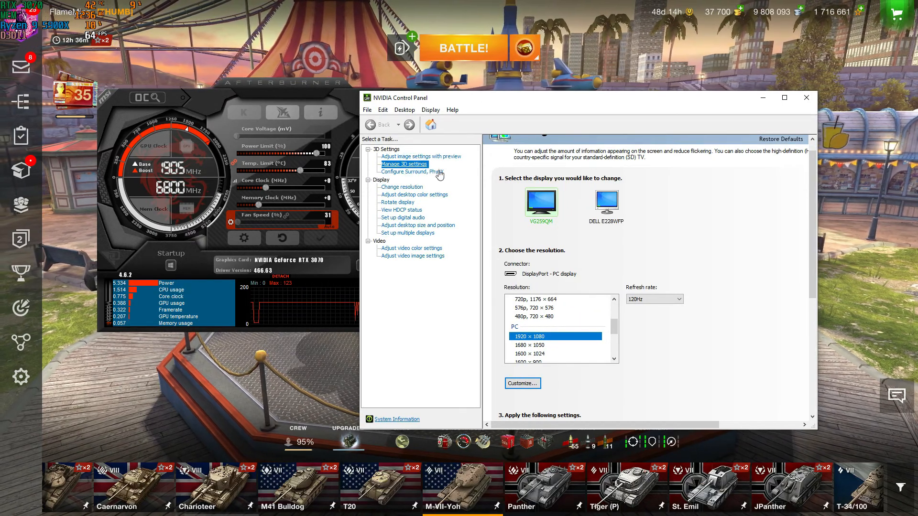
Review World of Tanks Blitz's Manage 3D Settings program settings, then the Global Settings list
left_click(404, 163)
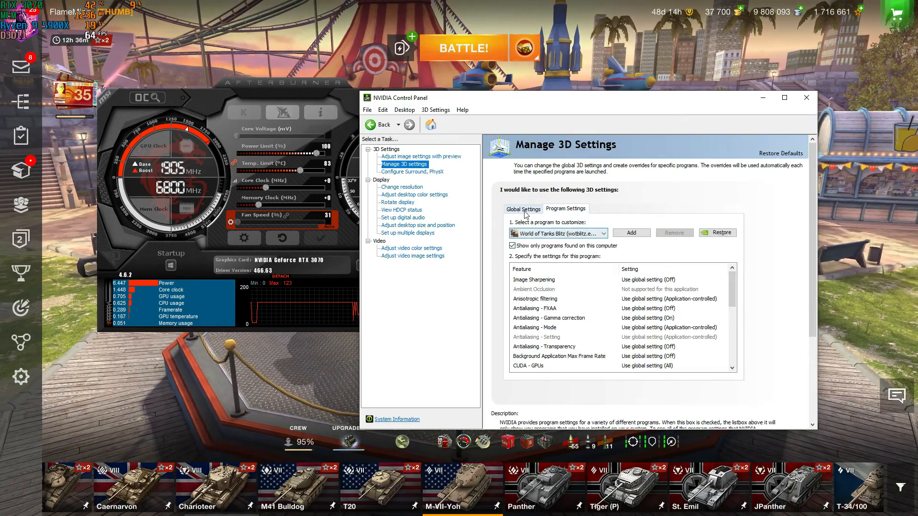
left_click(601, 233)
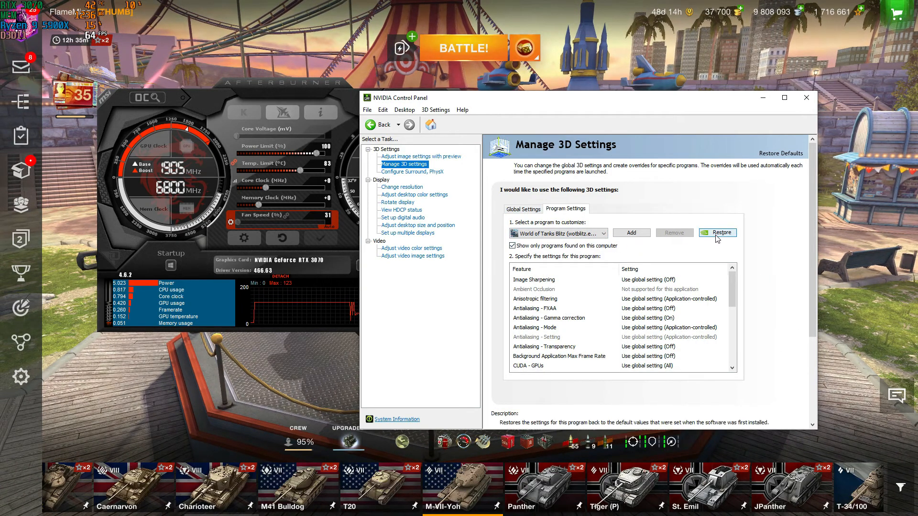
scroll("down", 3)
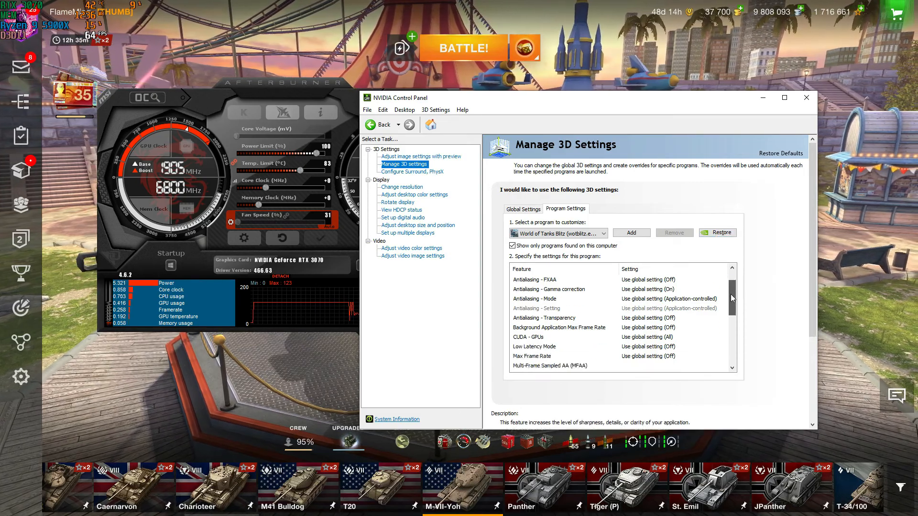
left_click(523, 209)
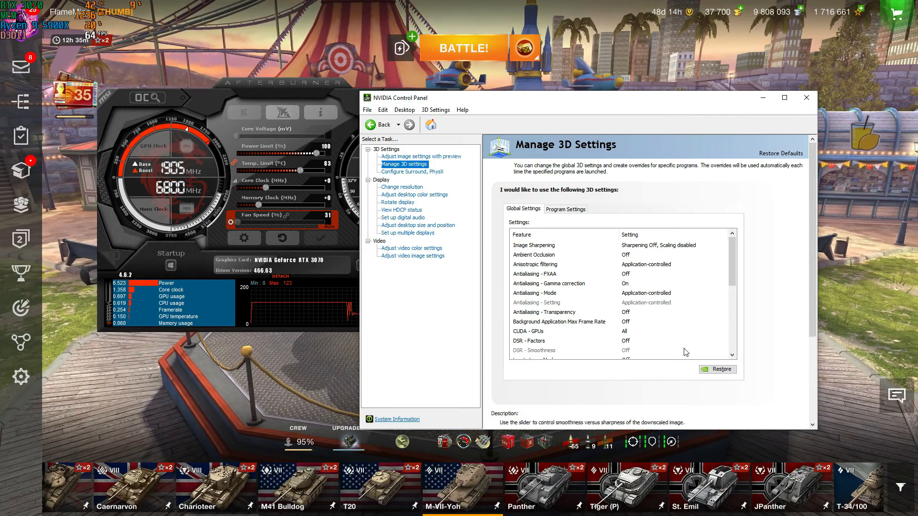
scroll("down", 3)
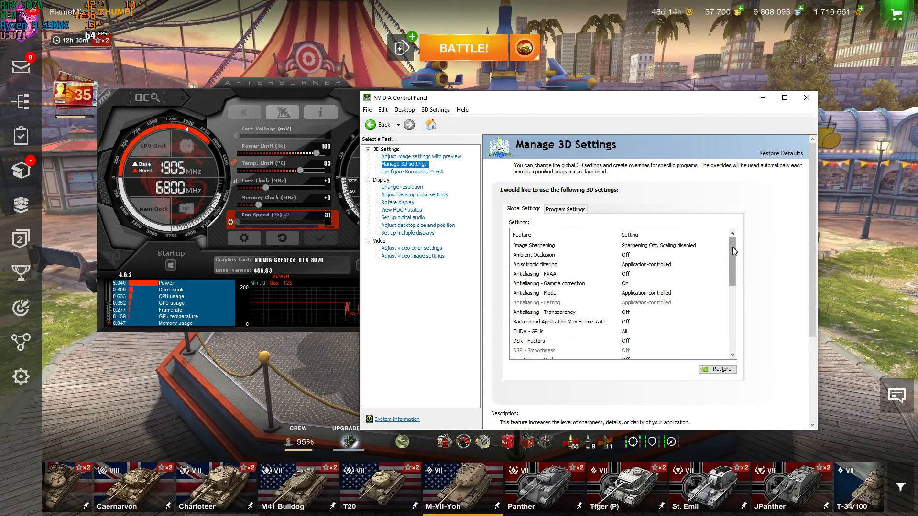
scroll("down", 3)
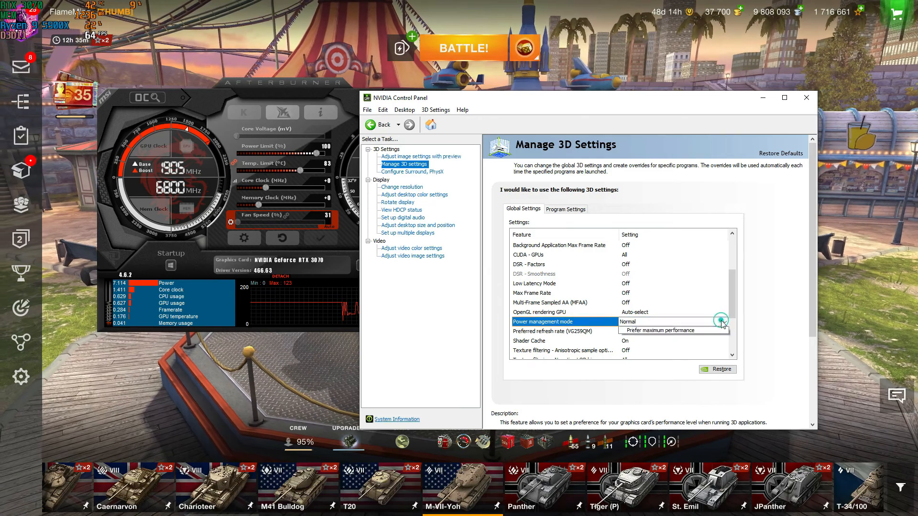
left_click(723, 322)
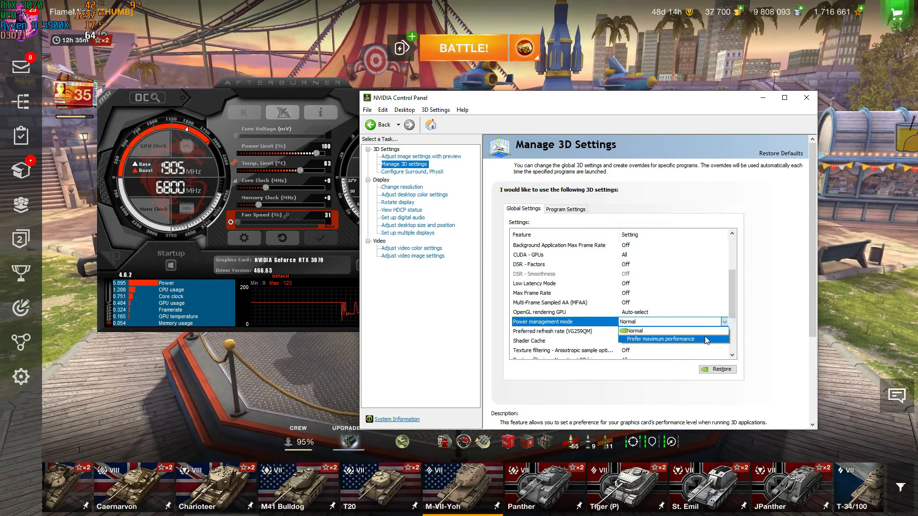
left_click(631, 331)
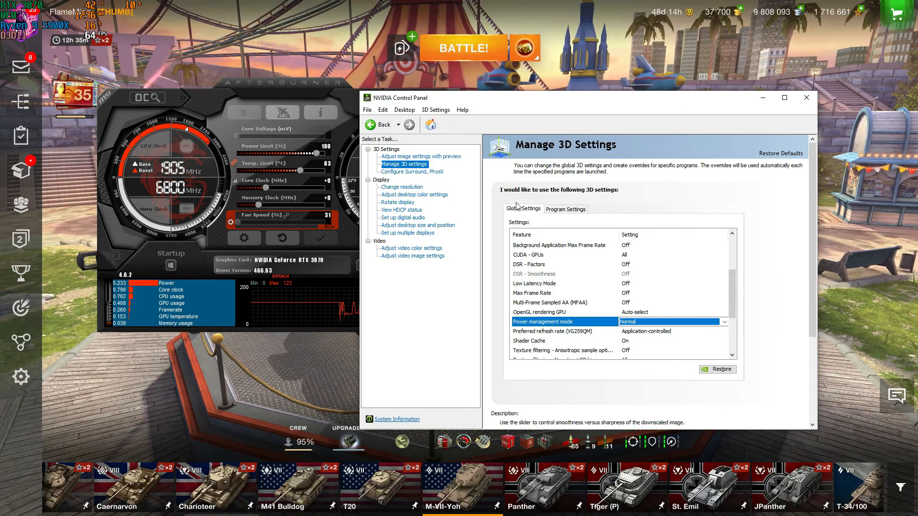
mouse_move(406, 233)
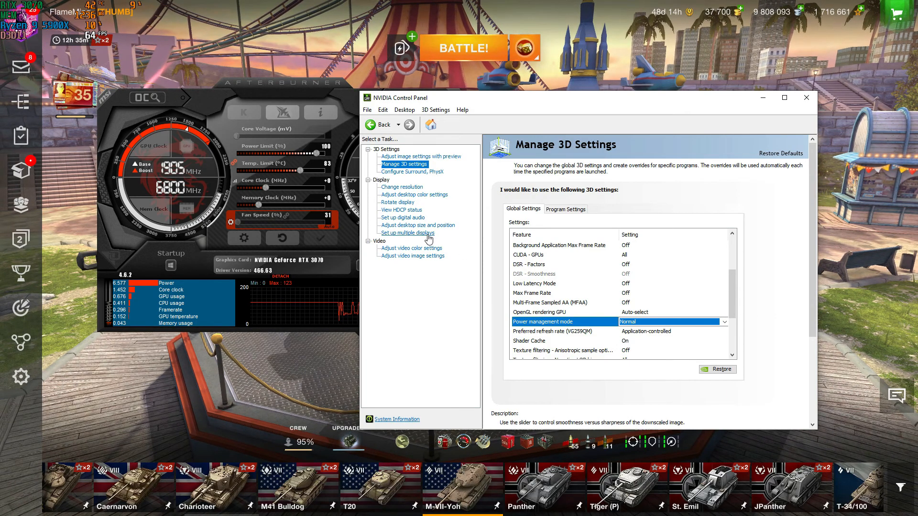